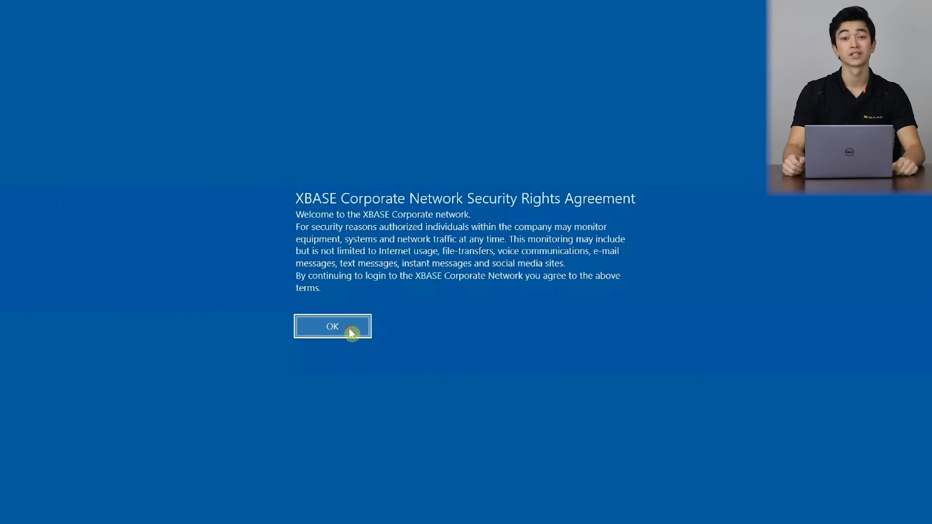
Step: Acknowledge the XBASE Corporate Network Security Rights Agreement with OK
left_click(332, 326)
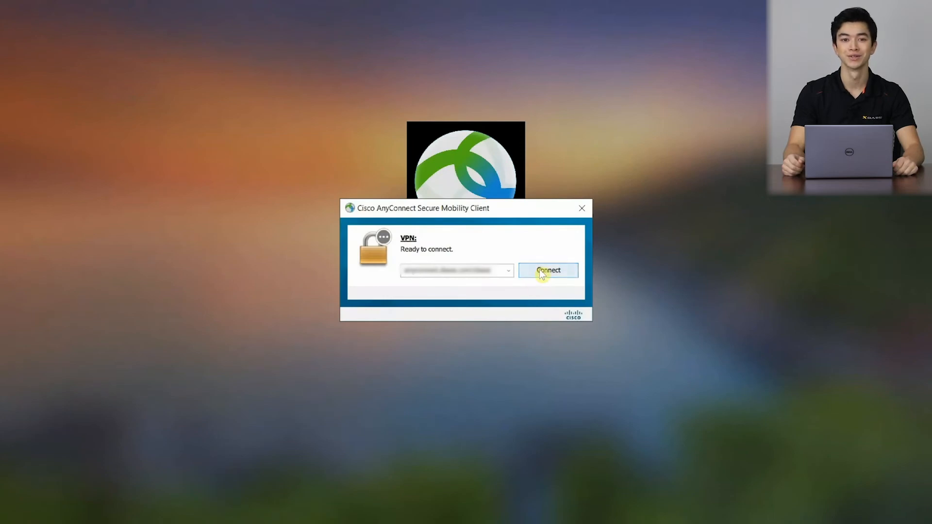
Step: Connect to the corporate VPN and submit username, password and Duo second password
left_click(548, 271)
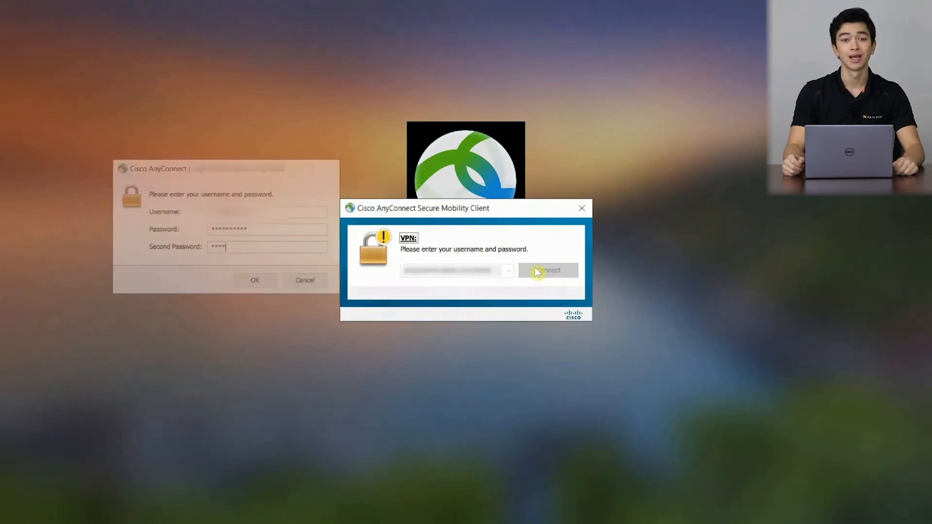
left_click(255, 279)
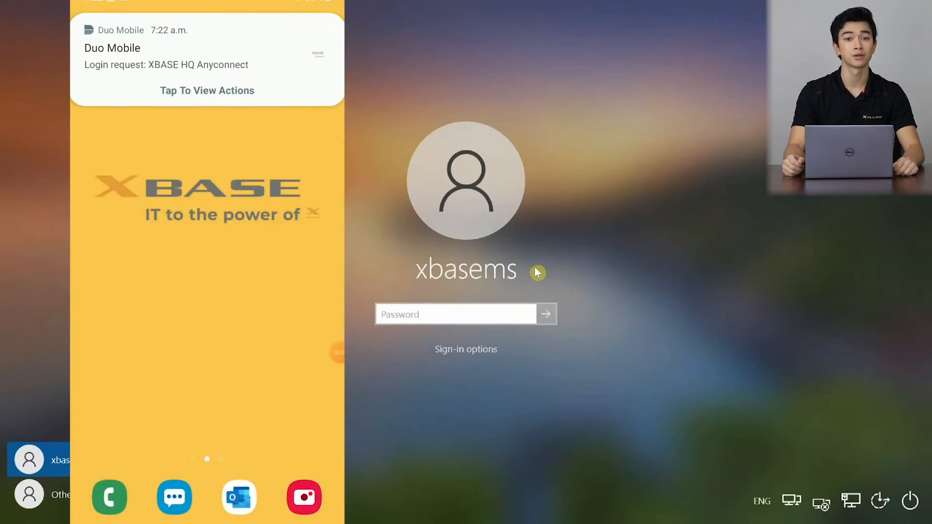
Step: Enter the xbasems account password and sign in to Windows
left_click(207, 91)
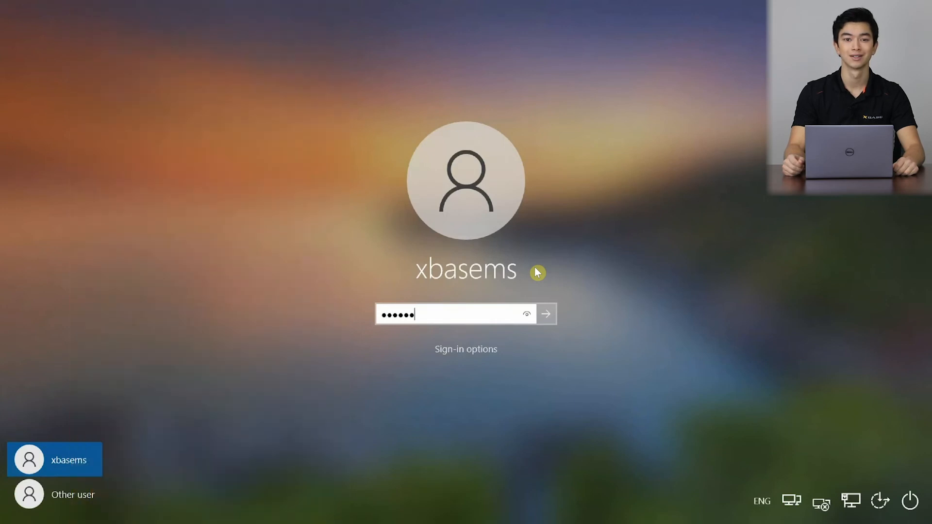
left_click(544, 314)
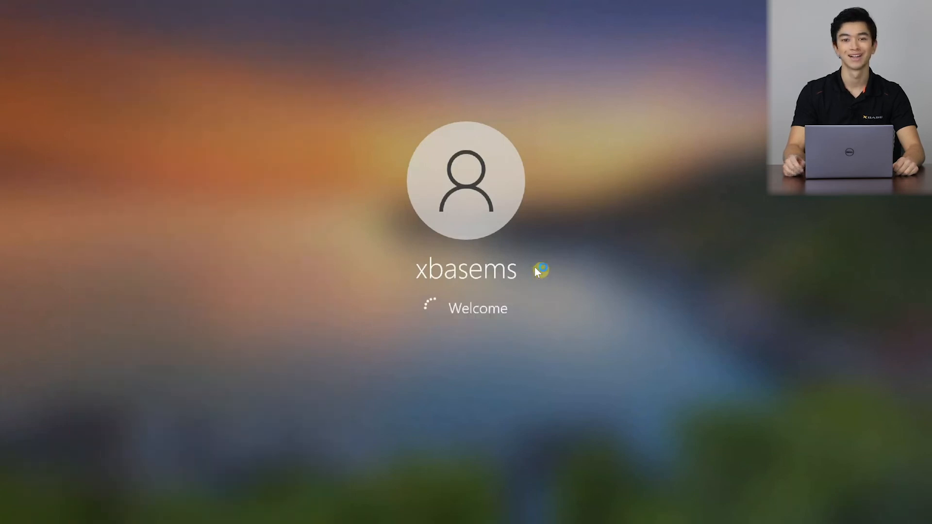